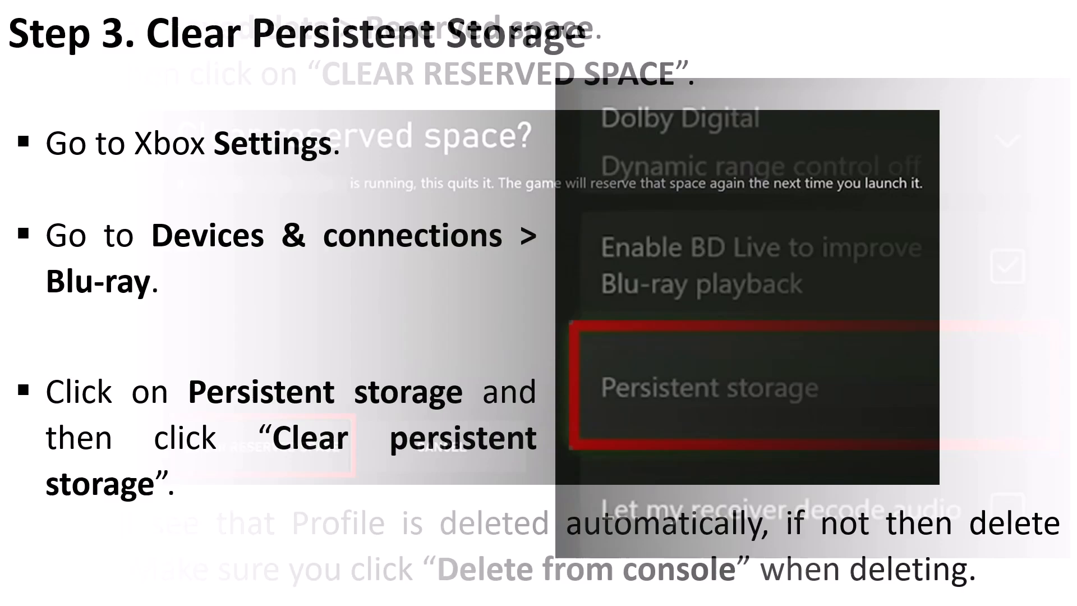
Advance the slideshow to 'Step 3. Clear Persistent Storage' with the right arrow key.
key(Right)
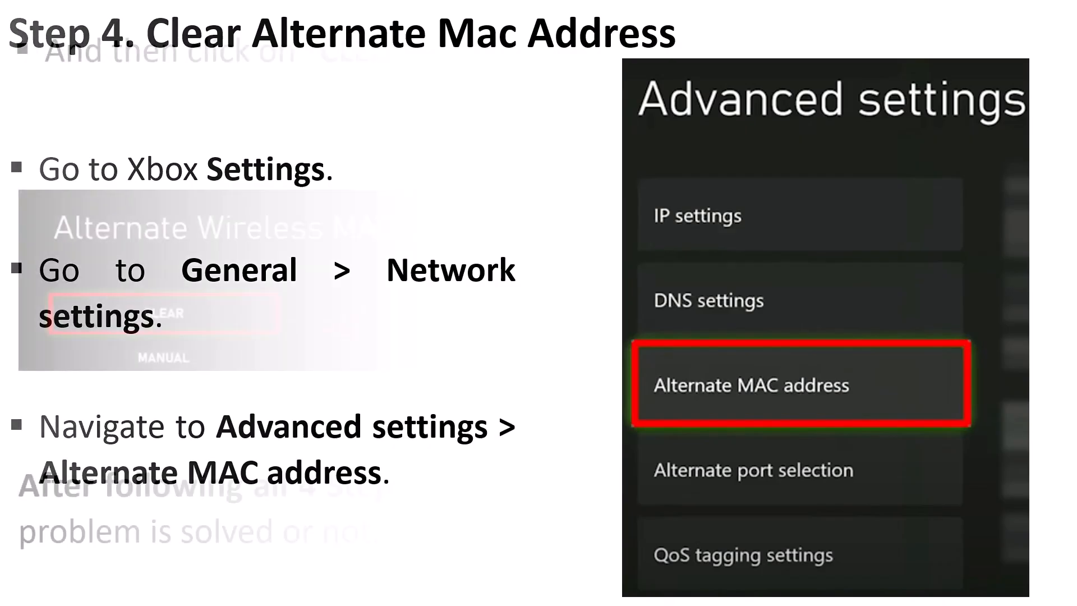